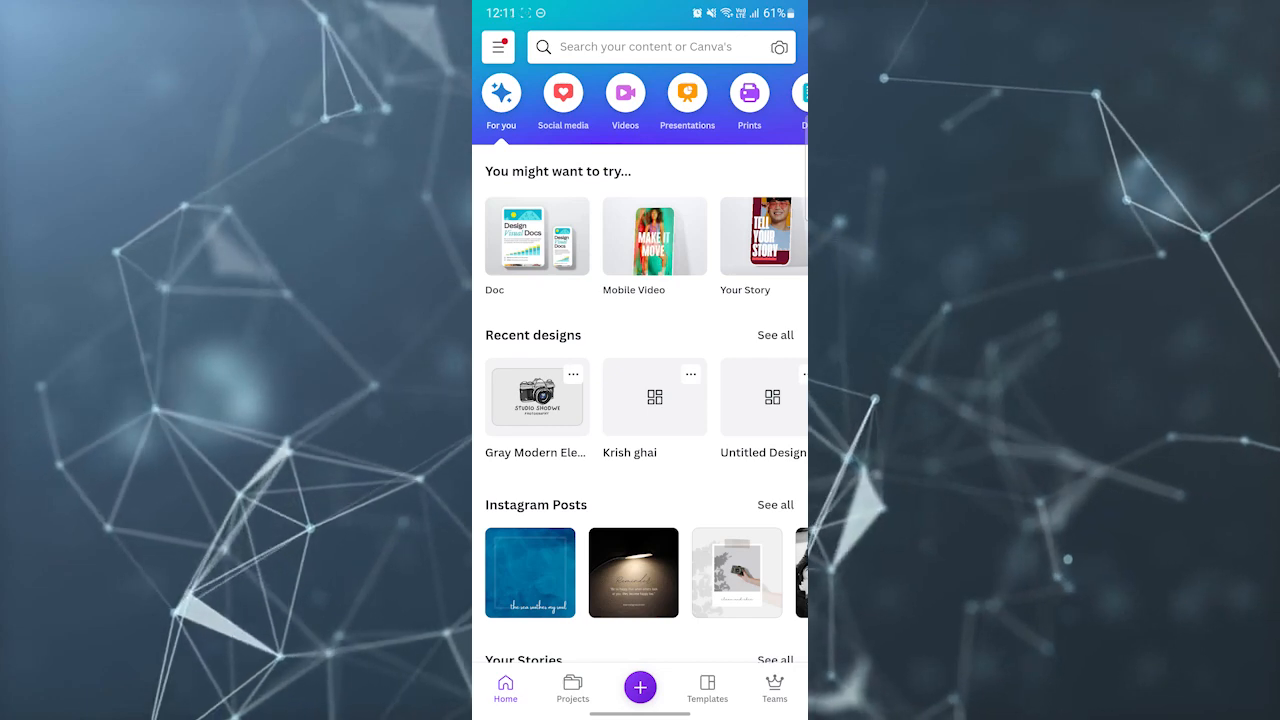
Search Canva's home screen for "Invoice" templates
left_click(650, 48)
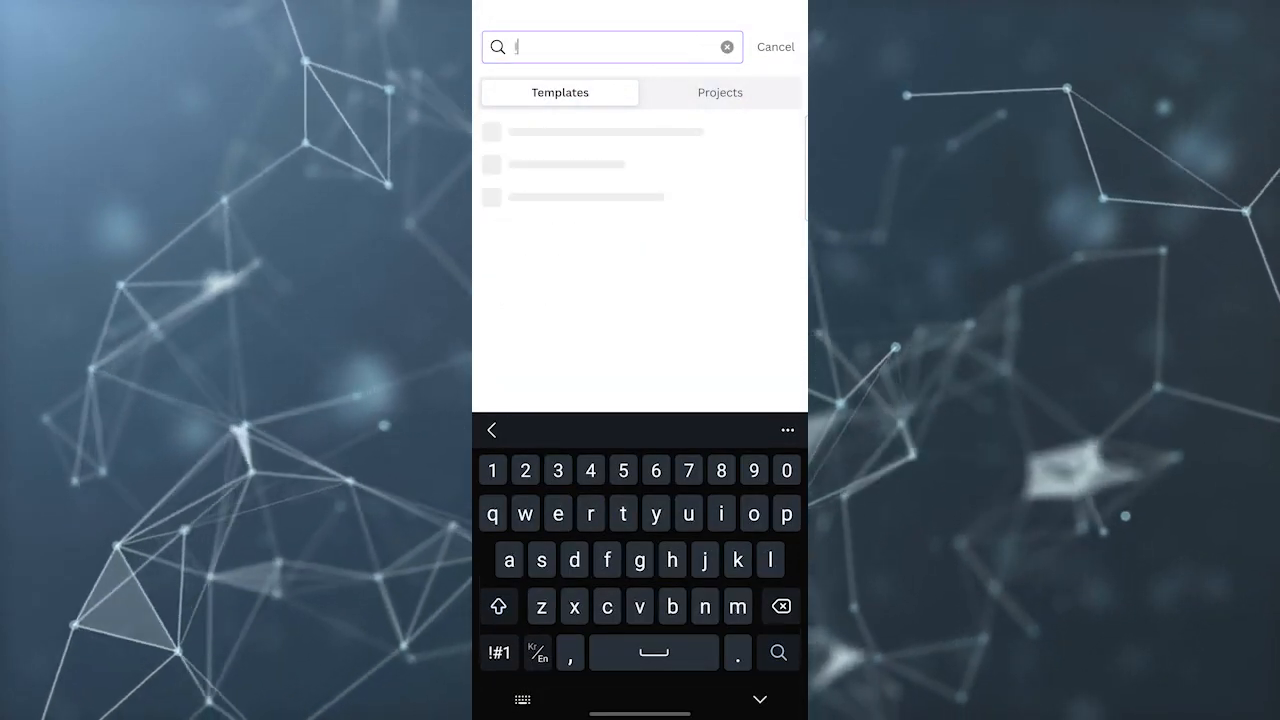
type("Invoice")
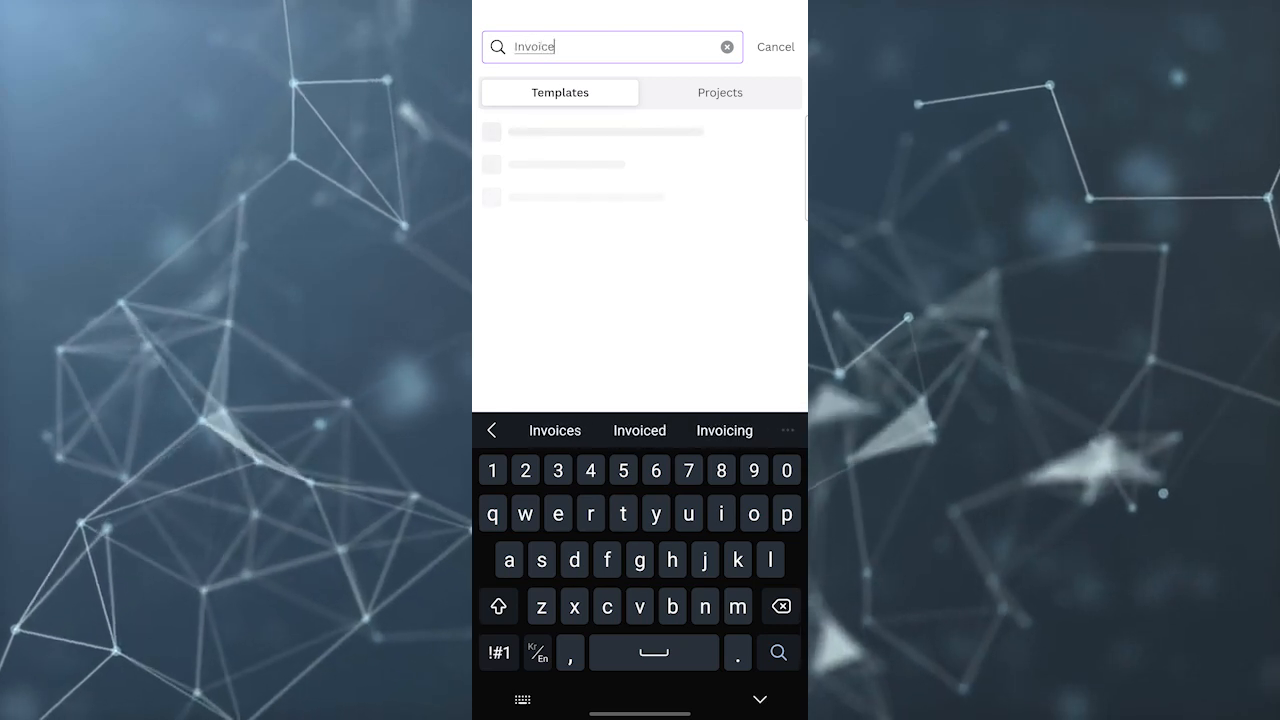
Run the invoice search, browse the template results and open the black and gold invoice
left_click(776, 48)
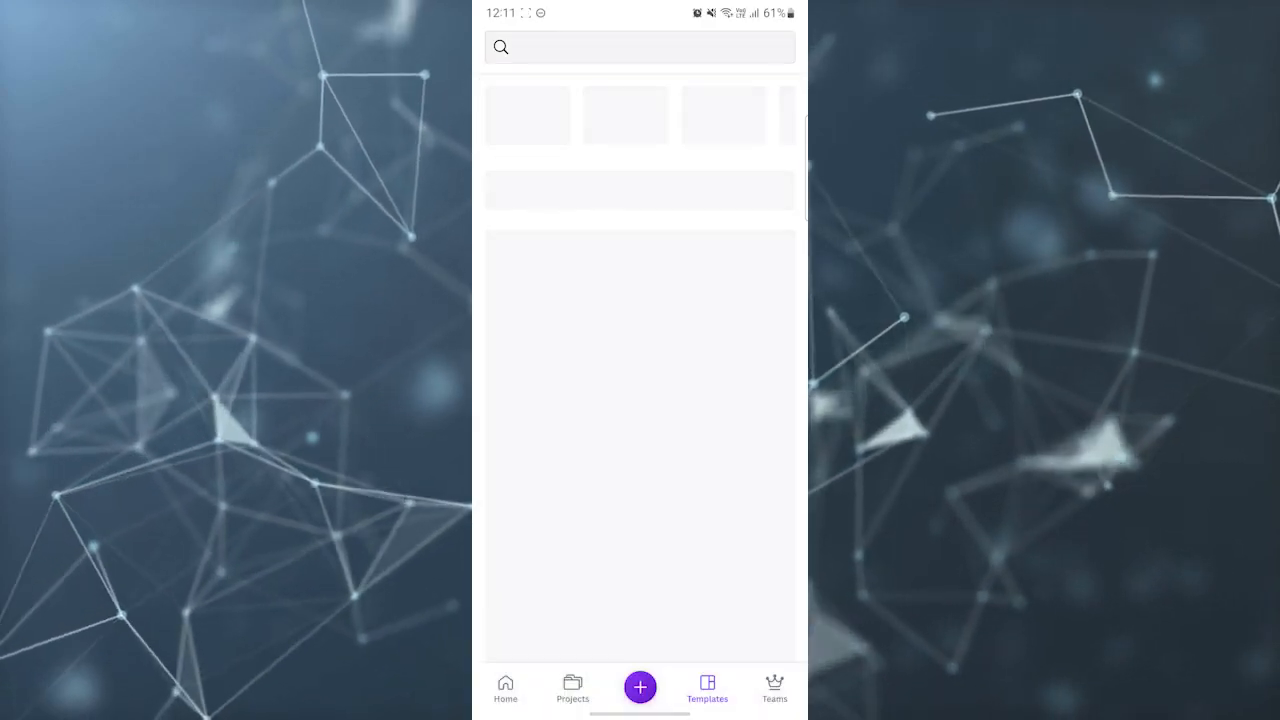
type("invoice")
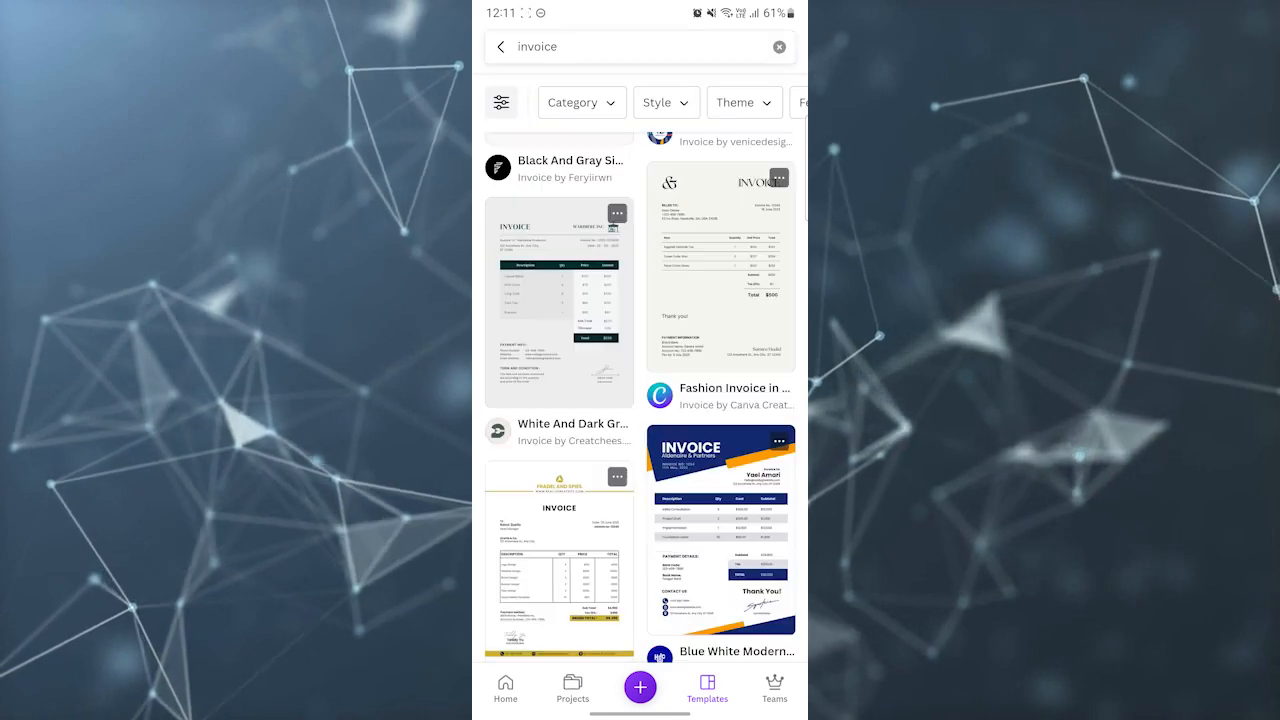
scroll("down", 3)
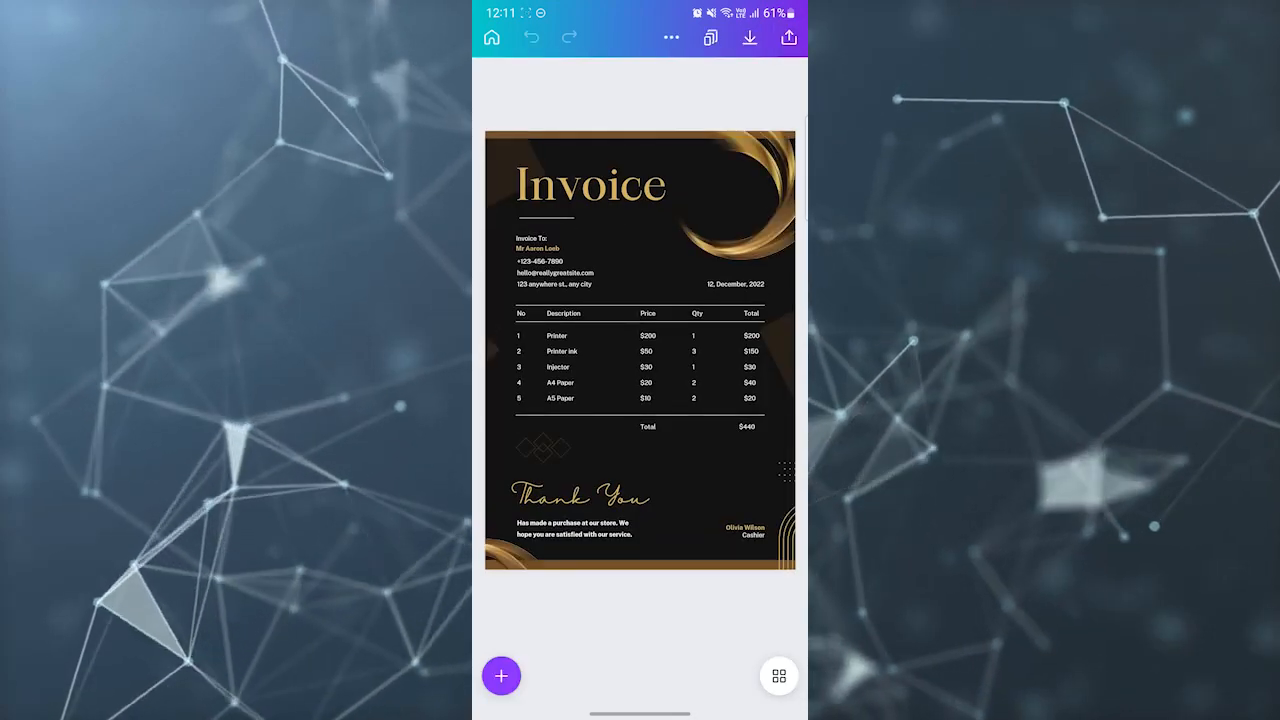
Inspect the invoice page and its Invoice To text block, then return to the template results
left_click(640, 350)
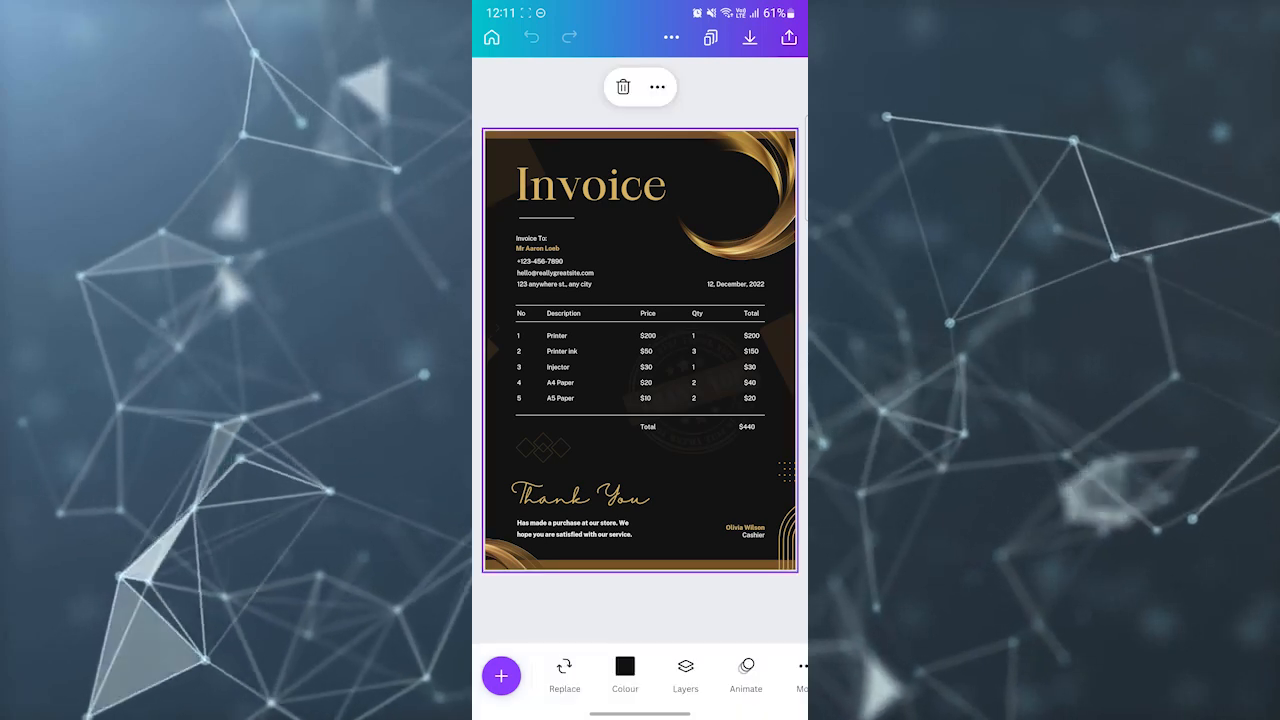
left_click(536, 238)
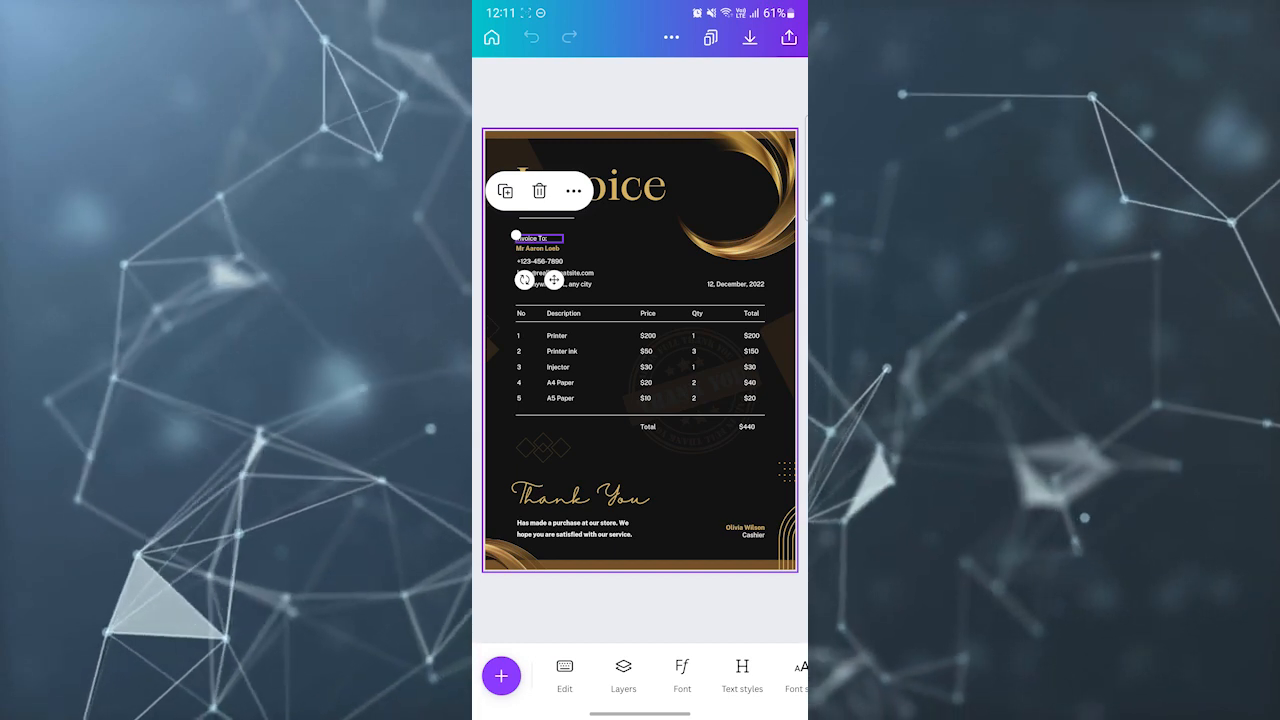
left_click(588, 184)
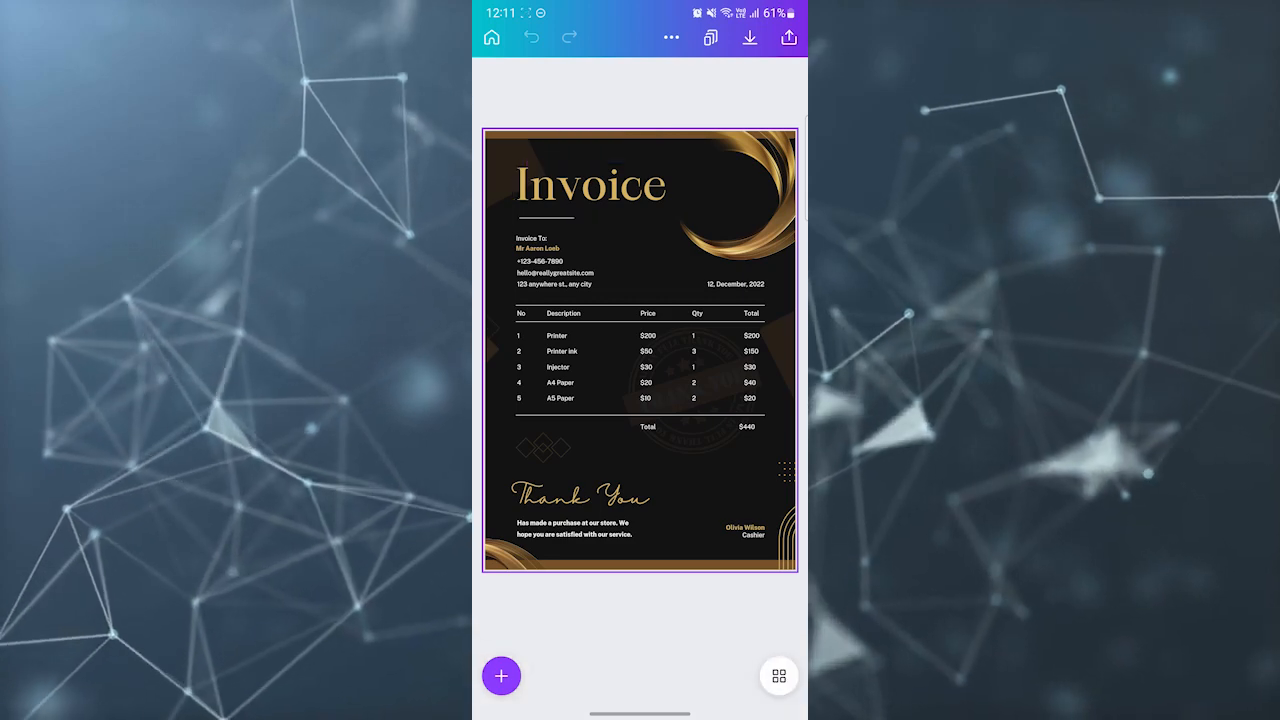
left_click(706, 688)
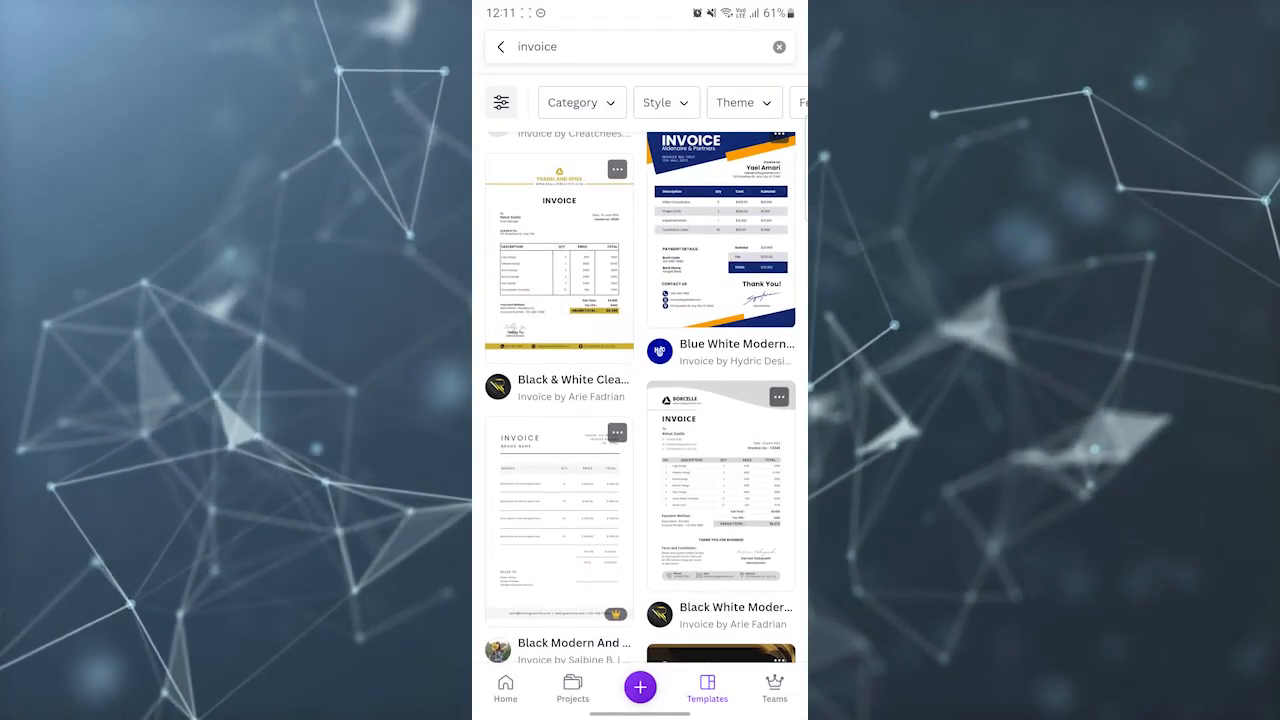